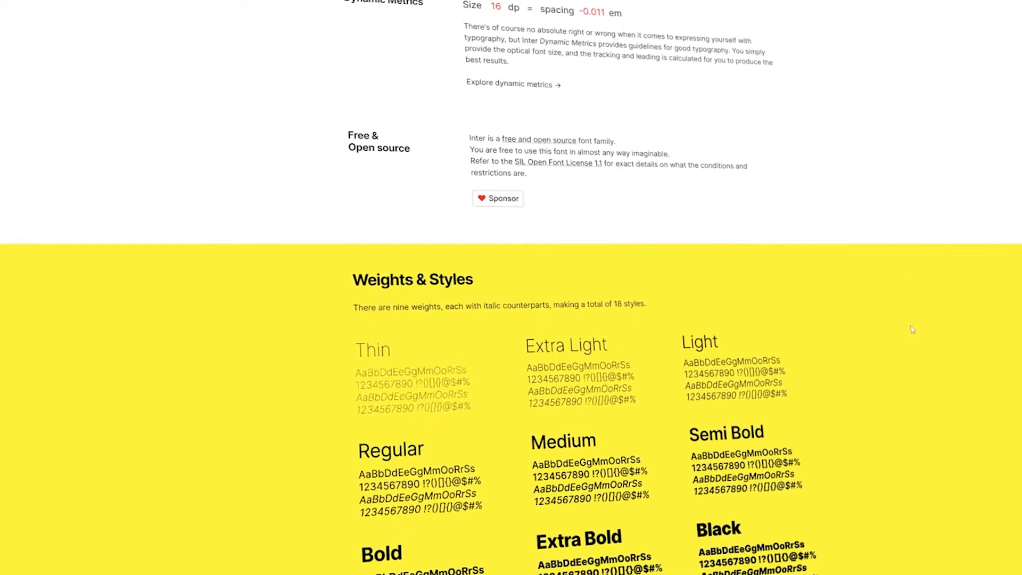
- Scroll the extensions list and update EasyEdit Viewer + Assets to version 3.2.0
{"action": "scroll", "scroll_direction": "down", "scroll_amount": 3}
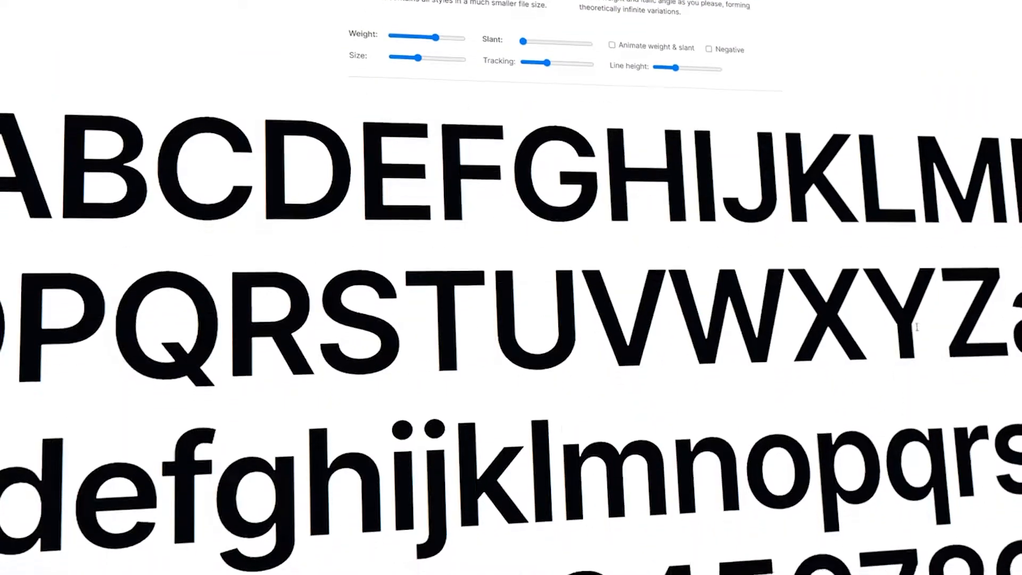
{"action": "scroll", "scroll_direction": "down", "scroll_amount": 3}
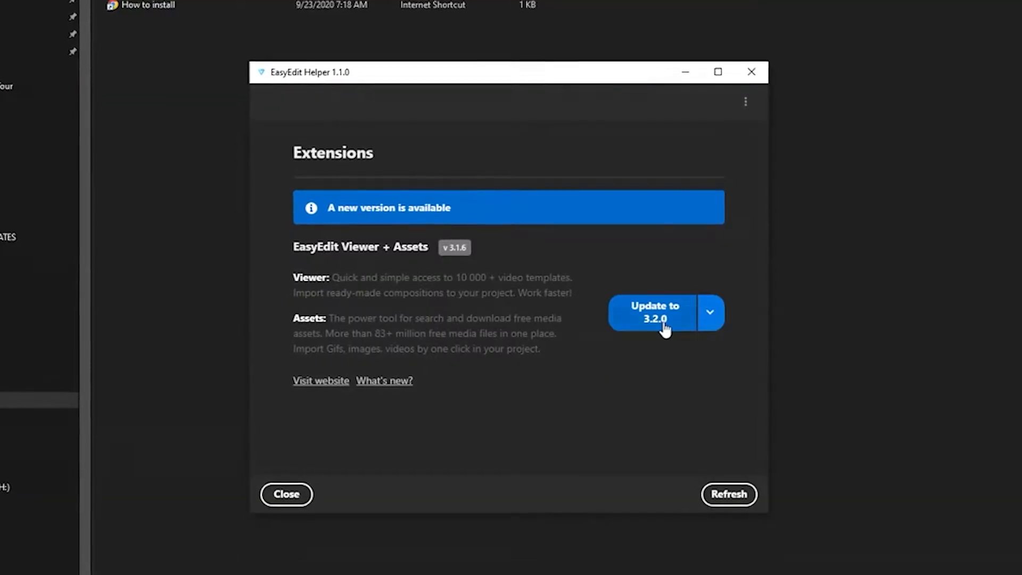
{"action": "left_click", "coordinate": [653, 311]}
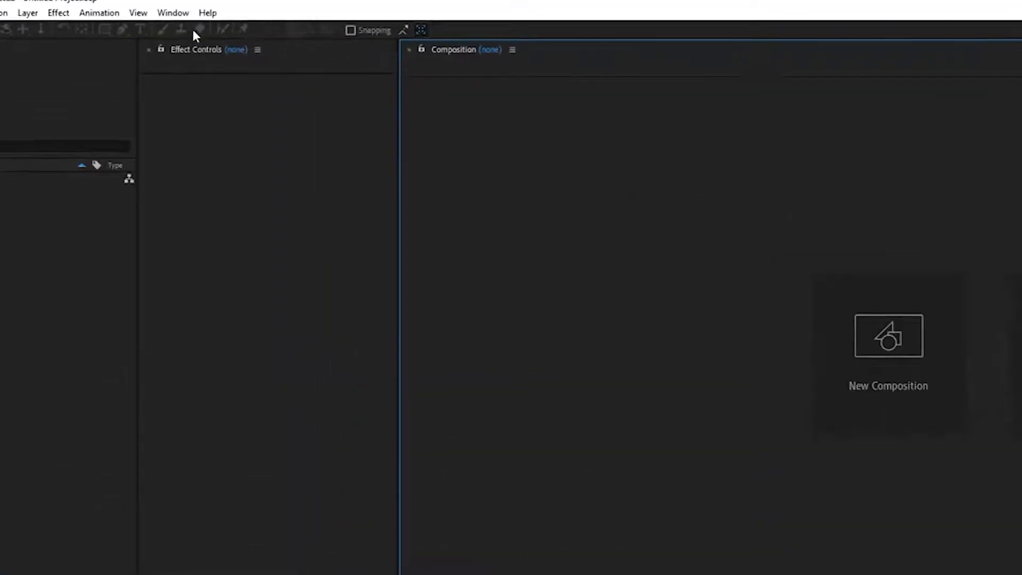
- Launch EasyEdit Viewer from Window > Extensions and activate the Presets Pro package
{"action": "left_click", "coordinate": [197, 12]}
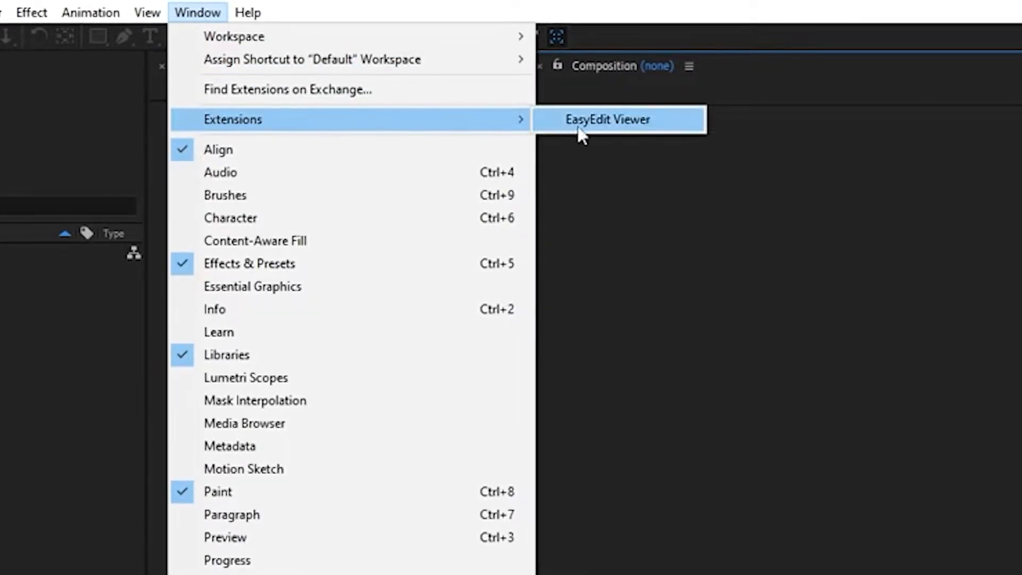
{"action": "left_click", "coordinate": [607, 119]}
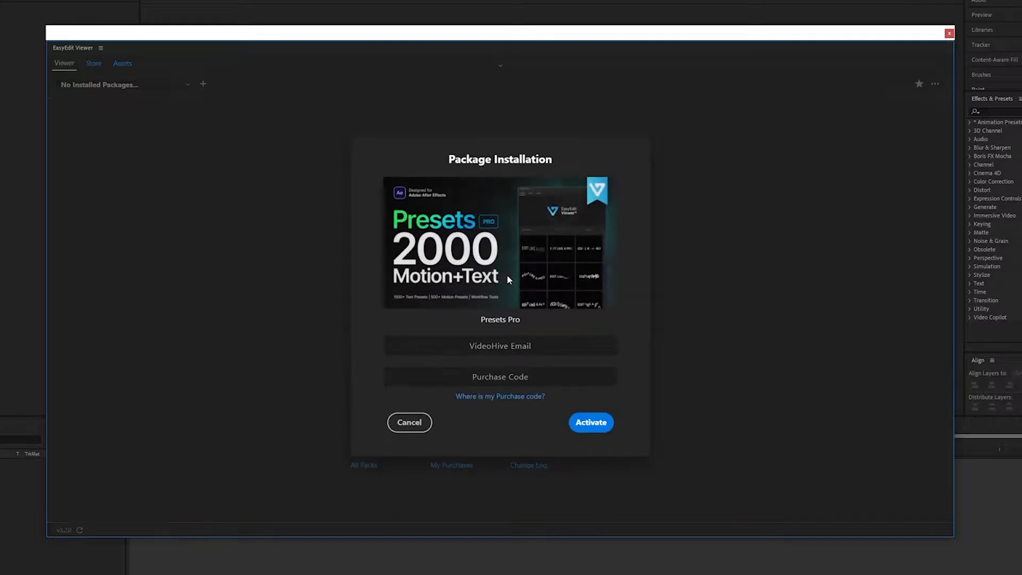
{"action": "left_click", "coordinate": [589, 422]}
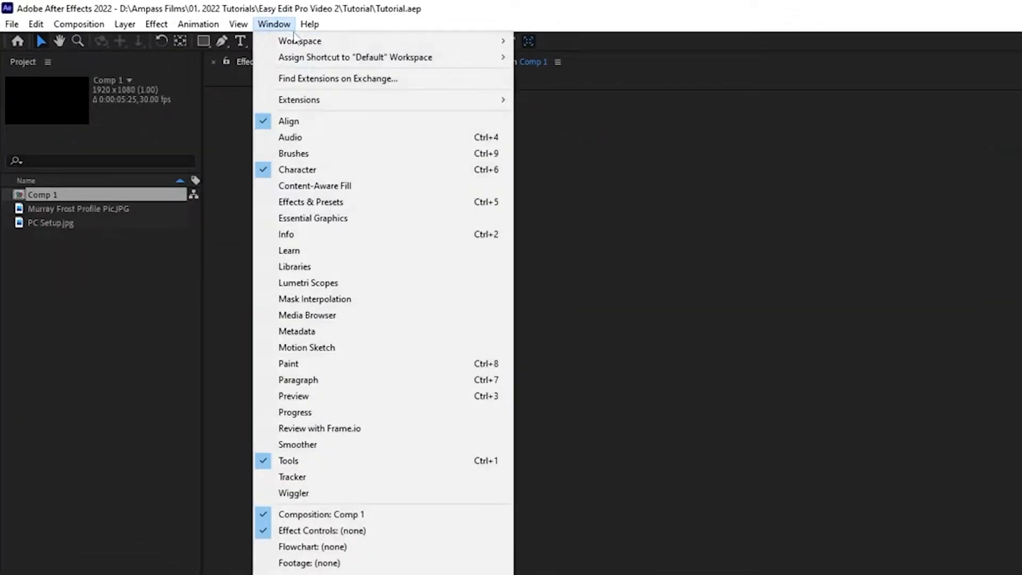
{"action": "mouse_move", "coordinate": [298, 99]}
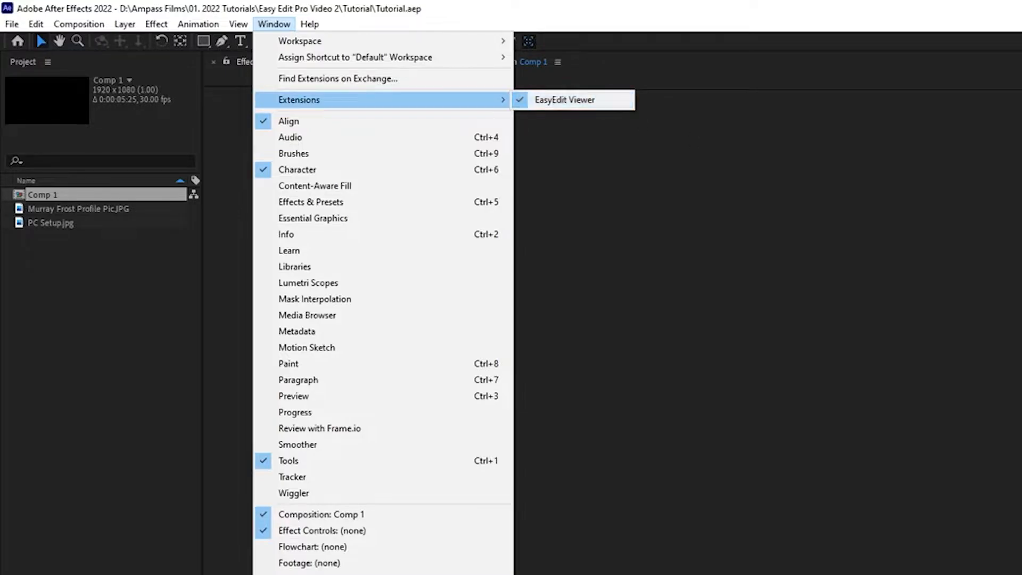
- Dock the EasyEdit Viewer panel with the Presets Pro library loaded
{"action": "left_click", "coordinate": [564, 100]}
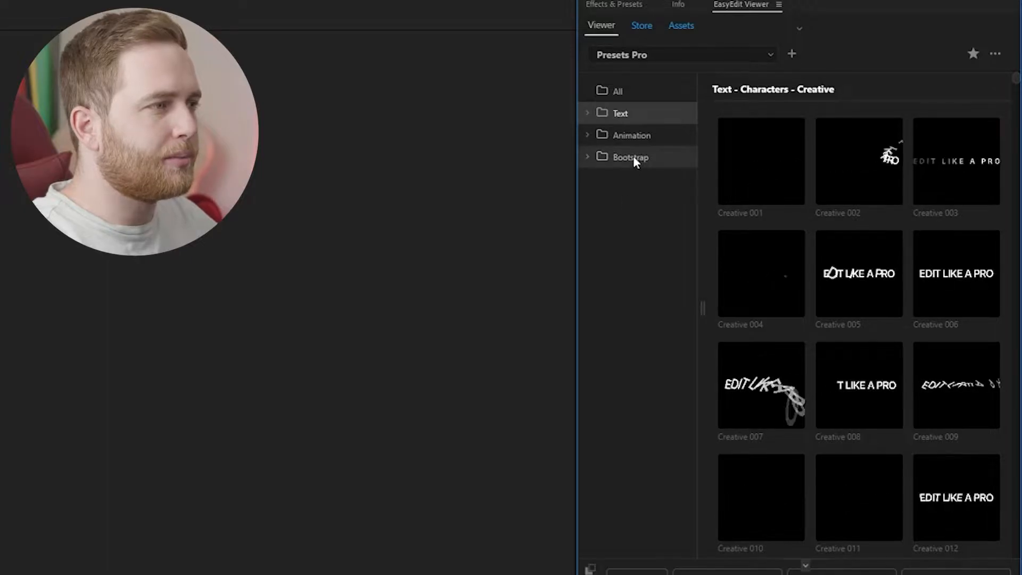
- Show the Bootstrap Title category listing templates Title 001 through 025
{"action": "left_click", "coordinate": [630, 157]}
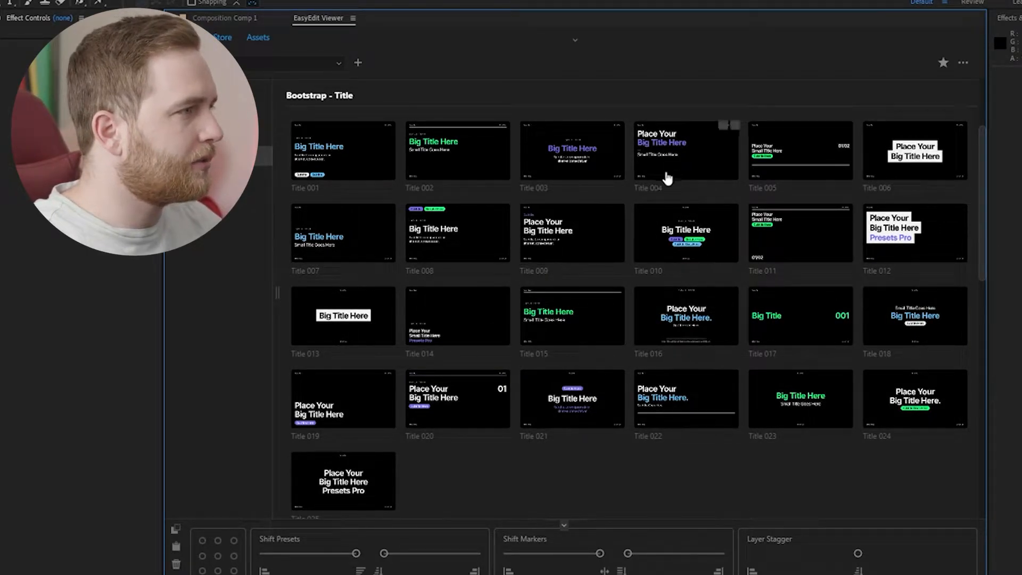
{"action": "mouse_move", "coordinate": [700, 436]}
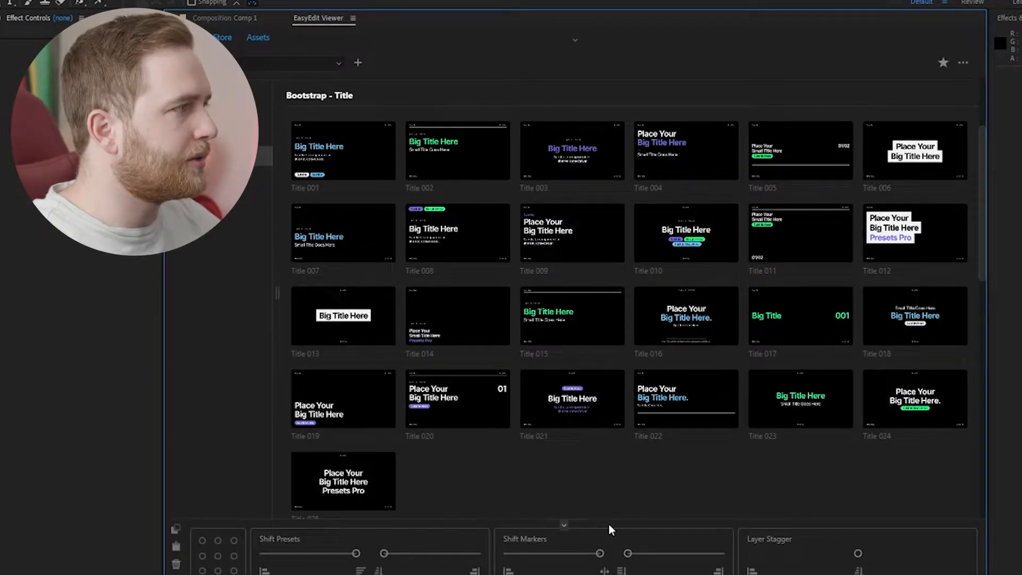
- Add Bootstrap Title 002 to Comp 1 and scrub the timeline to preview it
{"action": "double_click", "coordinate": [457, 150]}
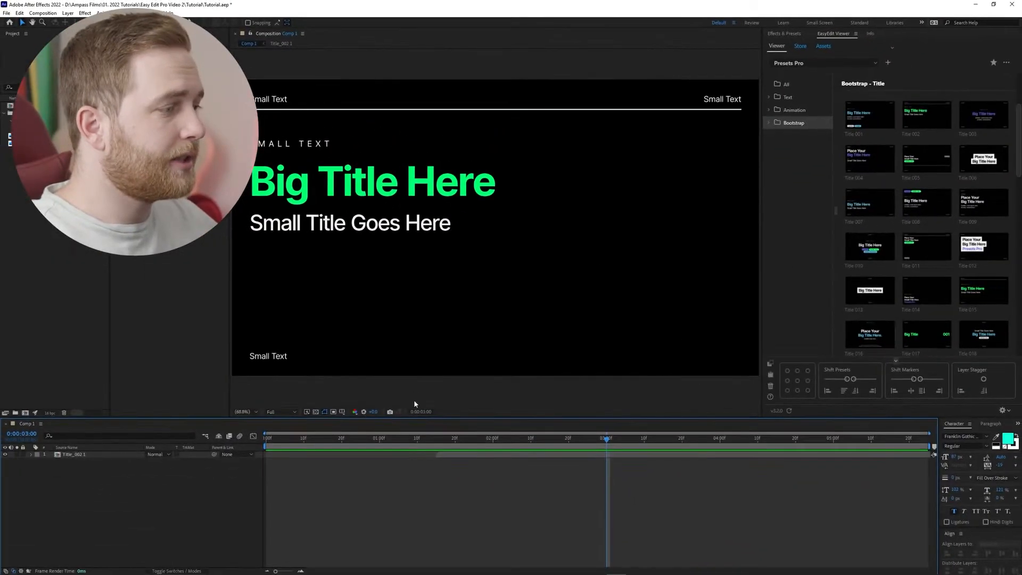
{"action": "left_click", "coordinate": [451, 437]}
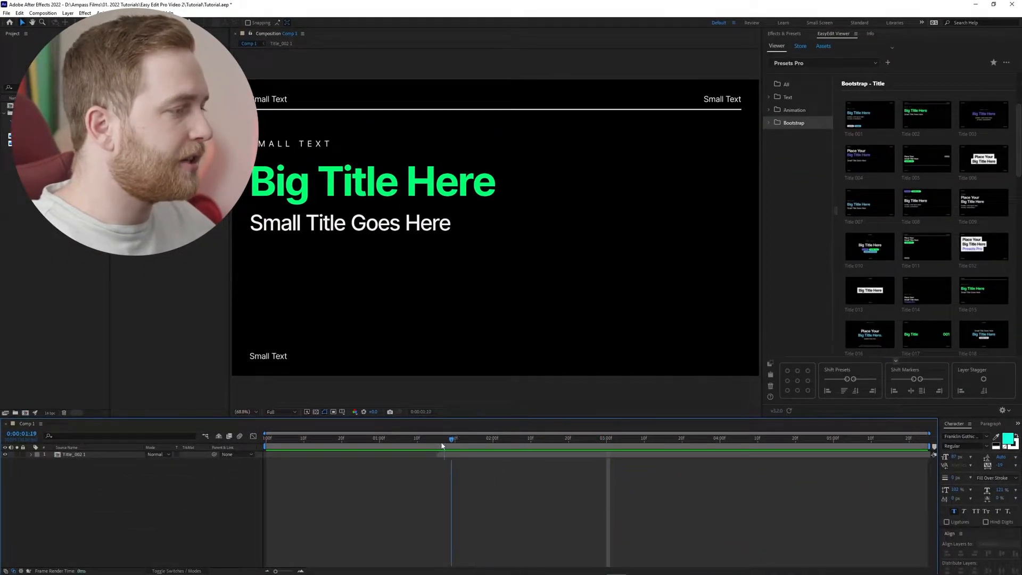
{"action": "left_click_drag", "start_coordinate": [454, 438], "coordinate": [436, 437]}
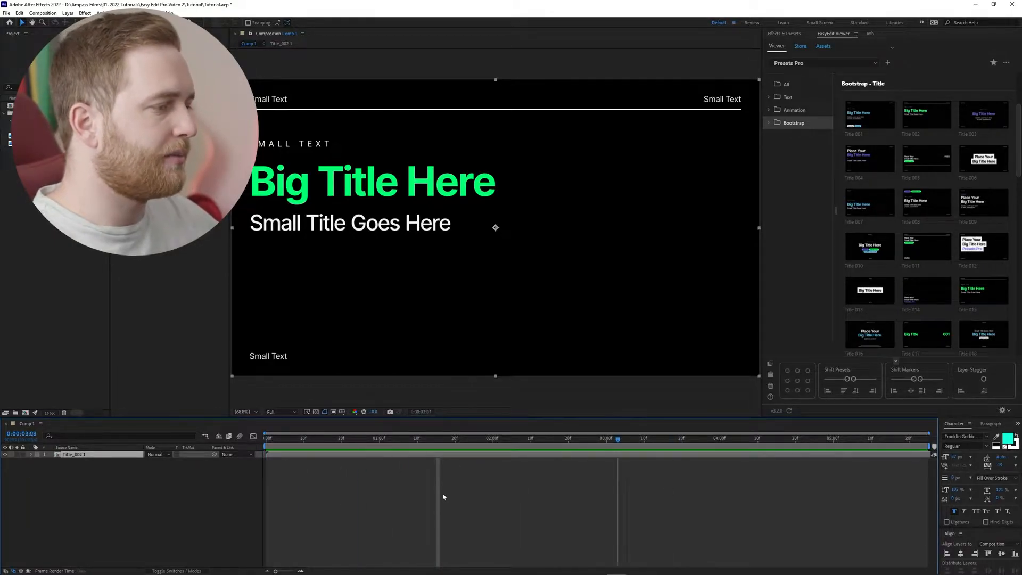
- Expand the Text presets folder into Characters, Words and Lines
{"action": "left_click", "coordinate": [339, 438]}
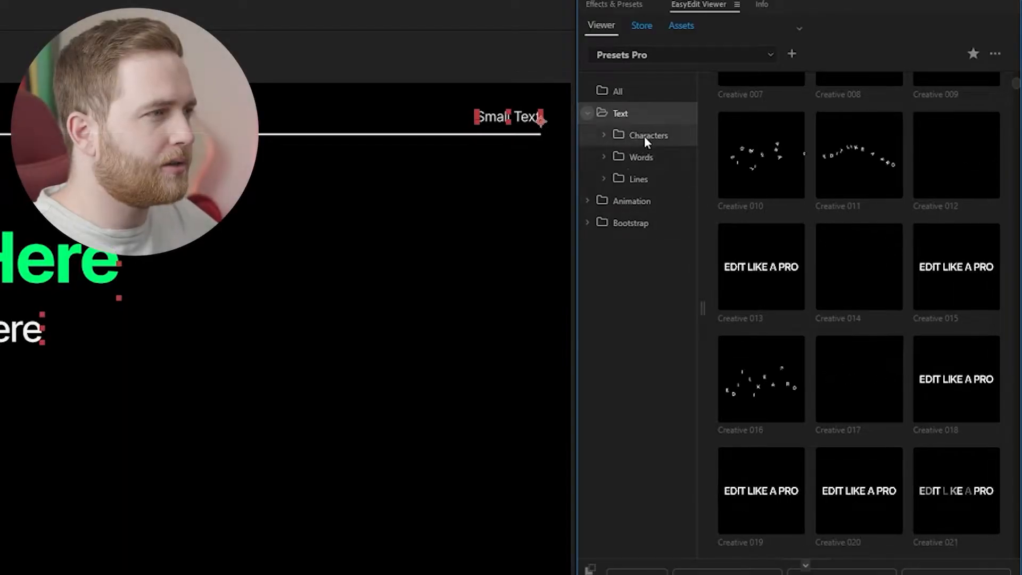
- Browse the Text > Words presets and apply Creative 031 to the title's text layers
{"action": "left_click", "coordinate": [640, 157]}
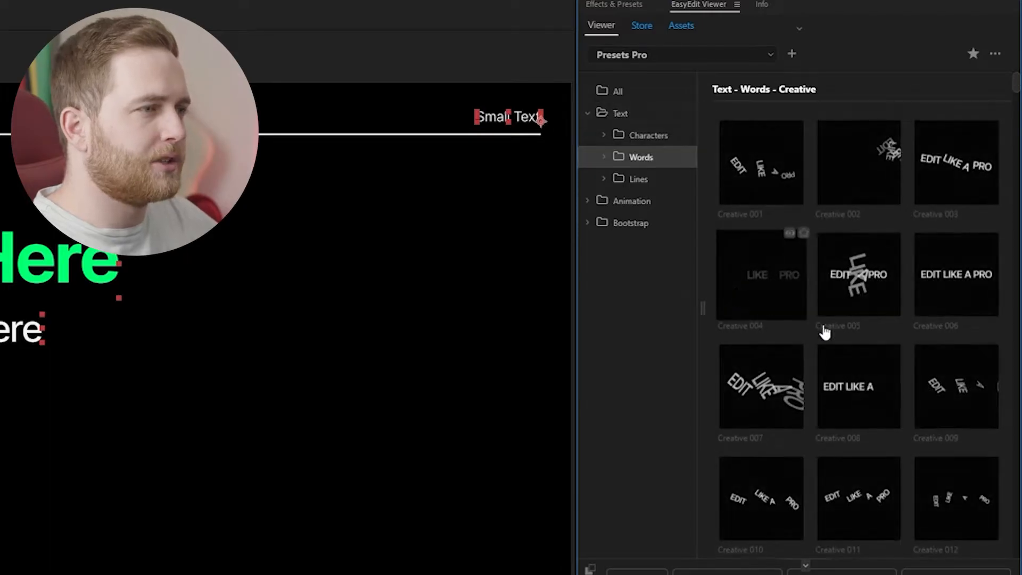
{"action": "scroll", "scroll_direction": "down", "scroll_amount": 3}
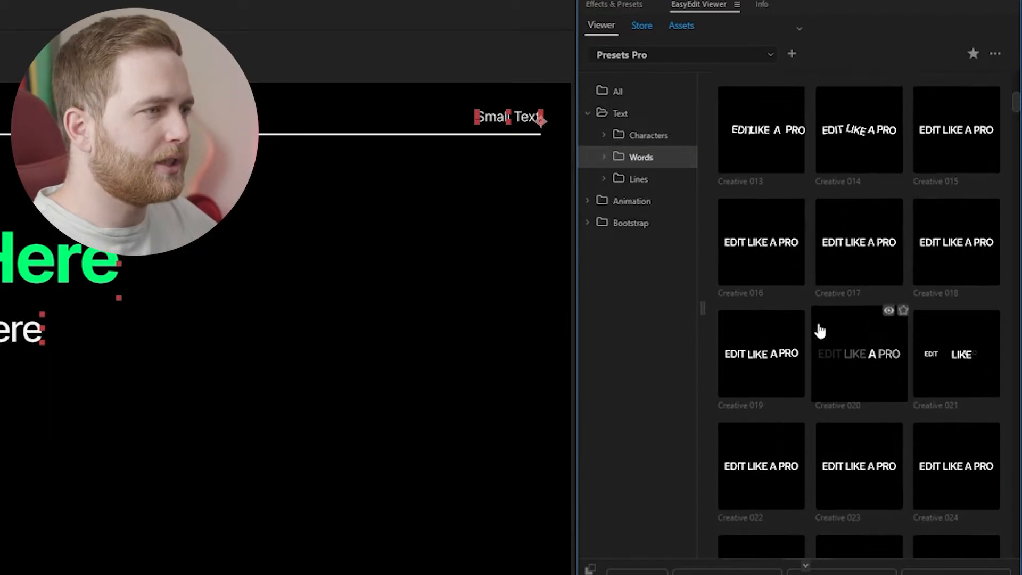
{"action": "scroll", "scroll_direction": "down", "scroll_amount": 3}
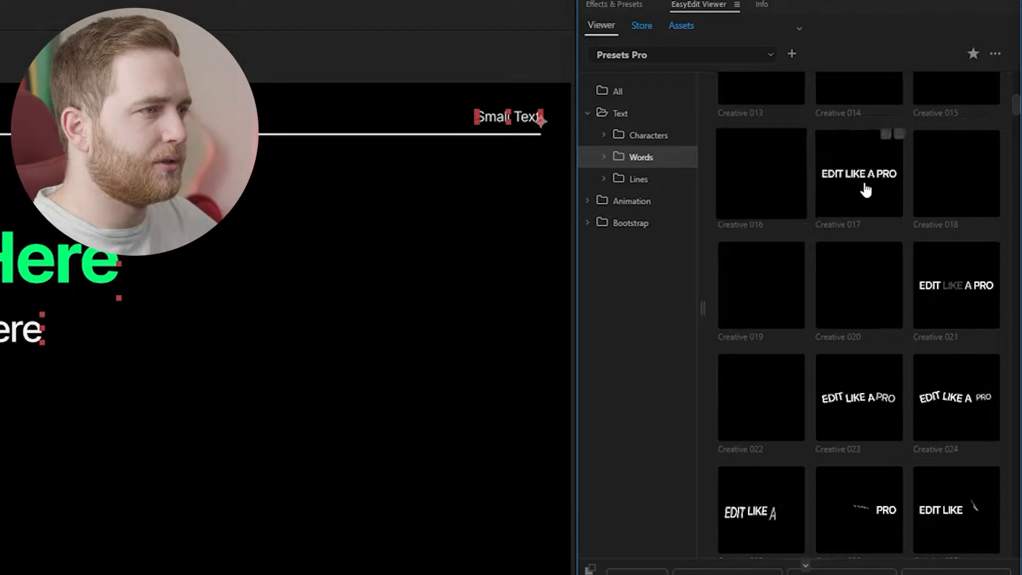
{"action": "scroll", "scroll_direction": "down", "scroll_amount": 3}
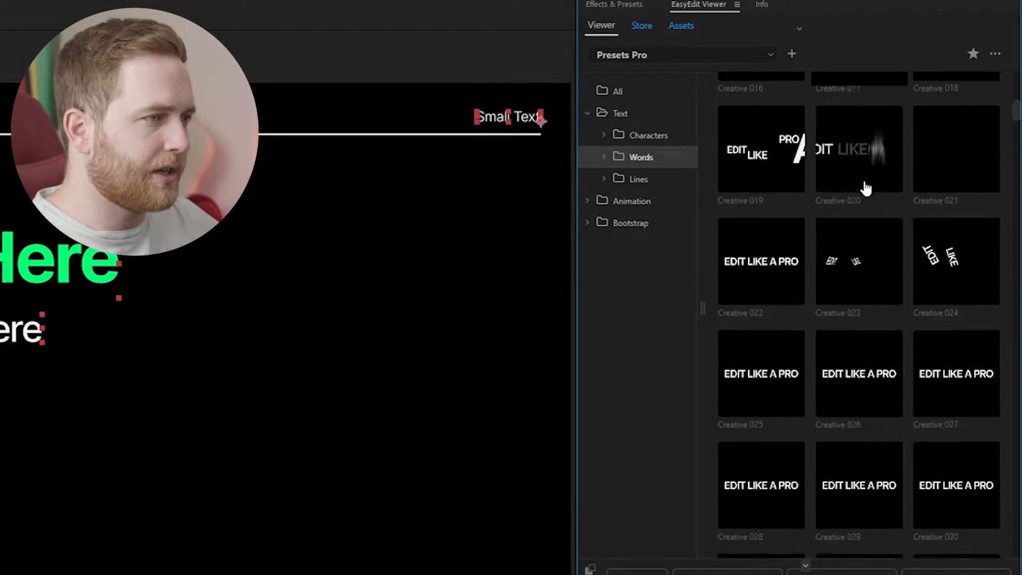
{"action": "scroll", "scroll_direction": "down", "scroll_amount": 3}
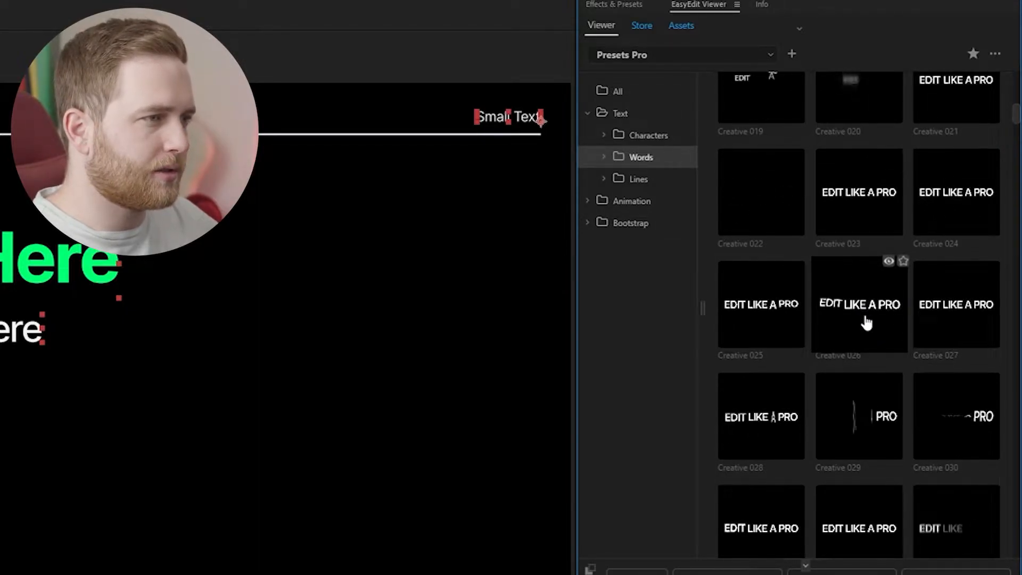
{"action": "scroll", "scroll_direction": "down", "scroll_amount": 3}
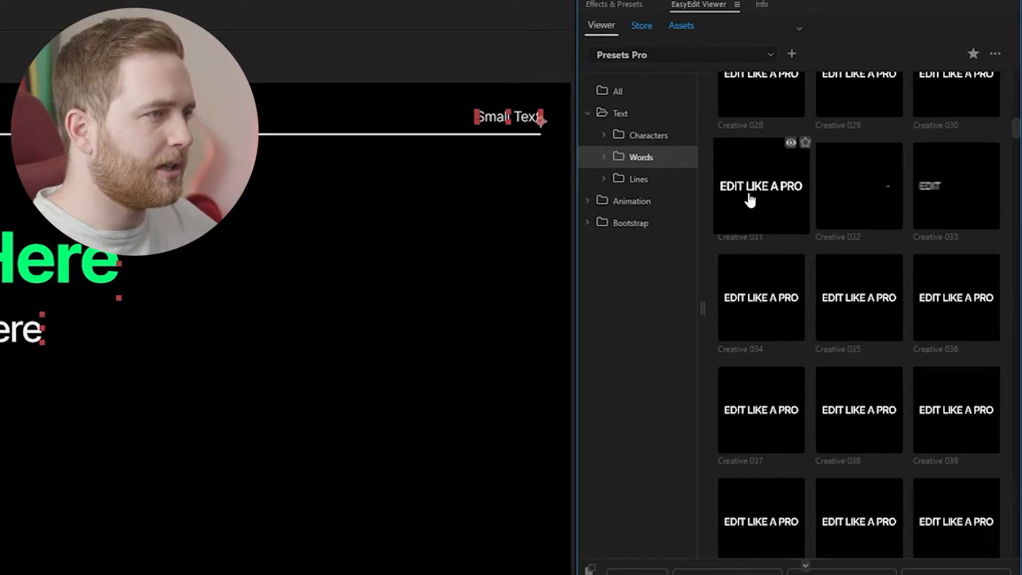
{"action": "left_click", "coordinate": [760, 185]}
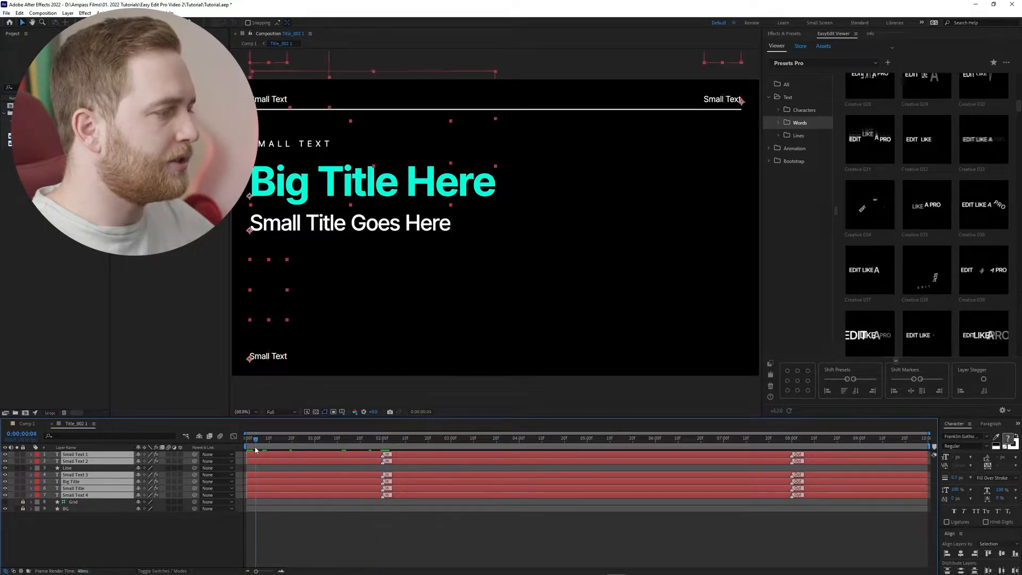
{"action": "left_click", "coordinate": [383, 438]}
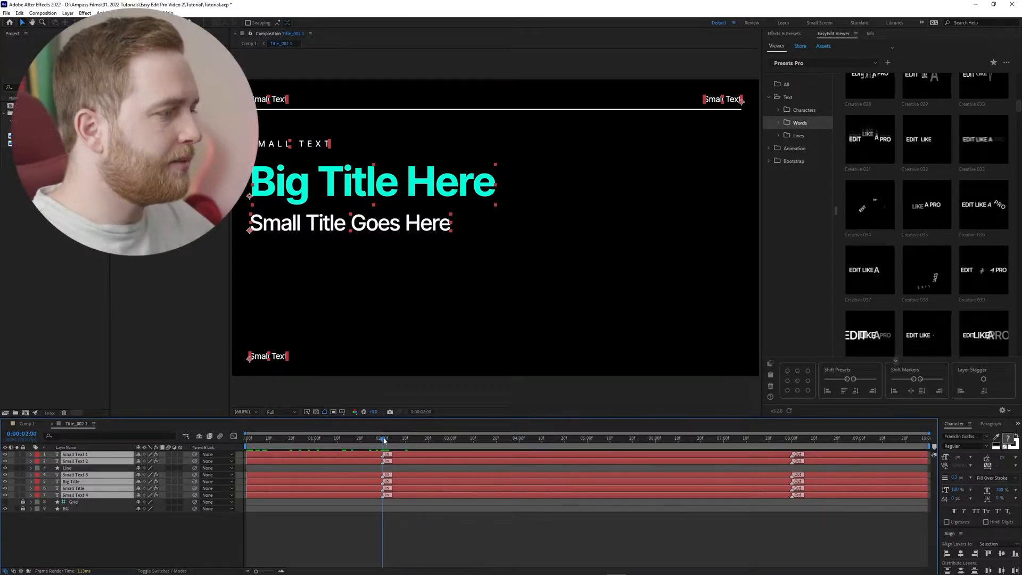
{"action": "left_click_drag", "start_coordinate": [383, 438], "coordinate": [793, 438]}
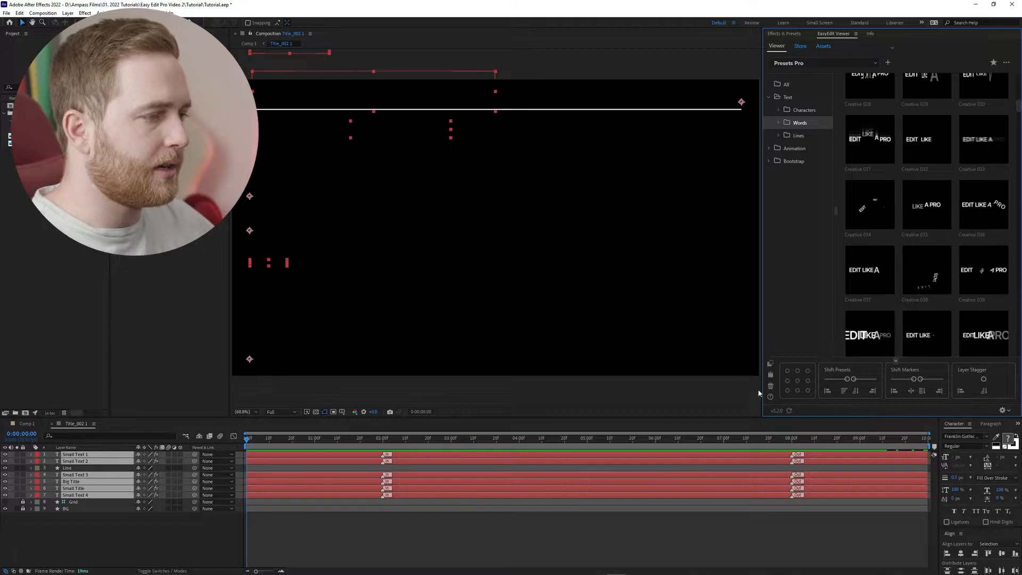
- Drag the word-animation keyframes toward 0:00 and scrub to preview
{"action": "left_click_drag", "start_coordinate": [852, 379], "coordinate": [845, 379]}
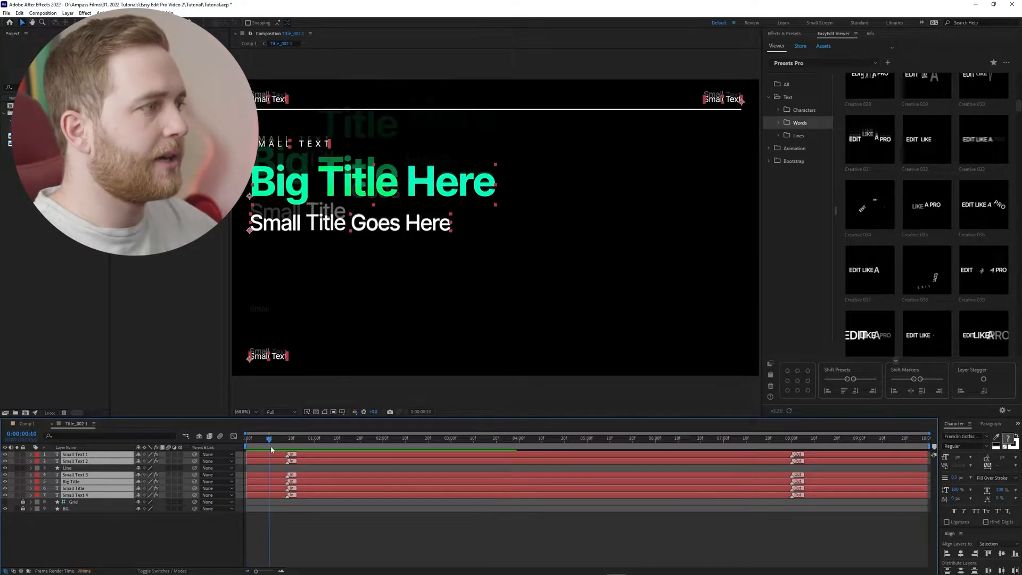
{"action": "left_click_drag", "start_coordinate": [270, 438], "coordinate": [280, 438]}
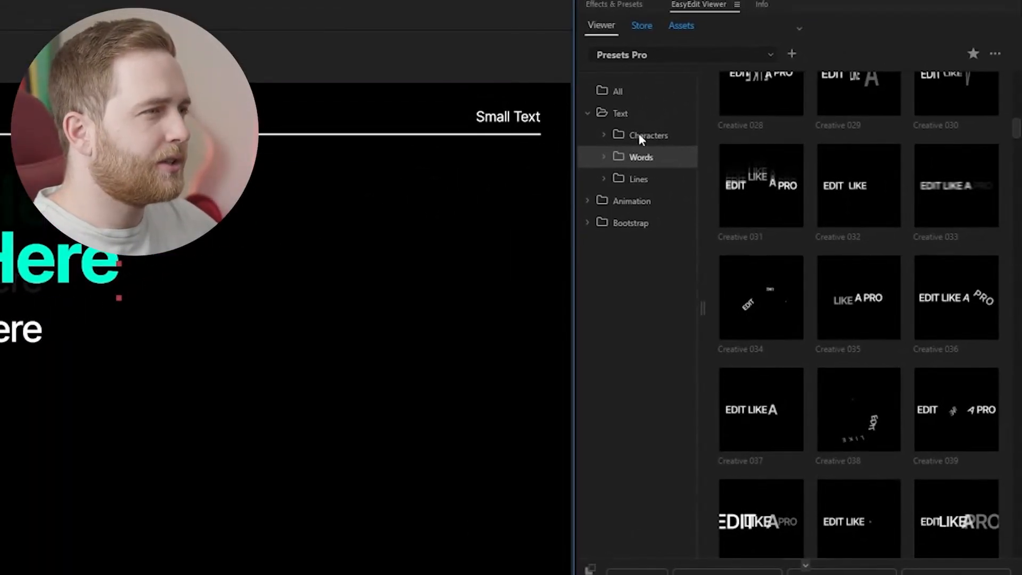
- Browse the Text > Lines presets and stagger the text layers' line animations
{"action": "left_click", "coordinate": [638, 179]}
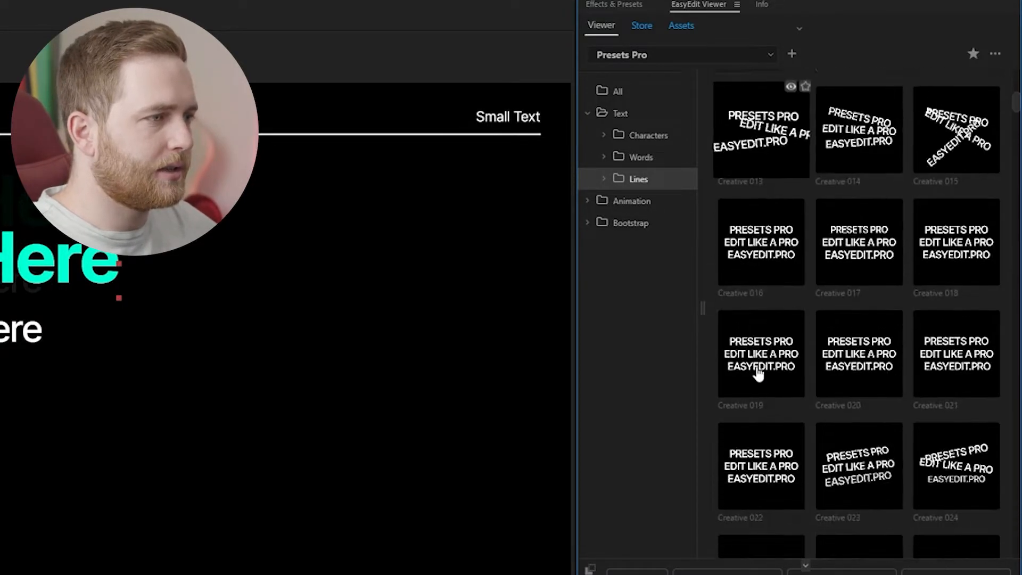
{"action": "scroll", "scroll_direction": "down", "scroll_amount": 3}
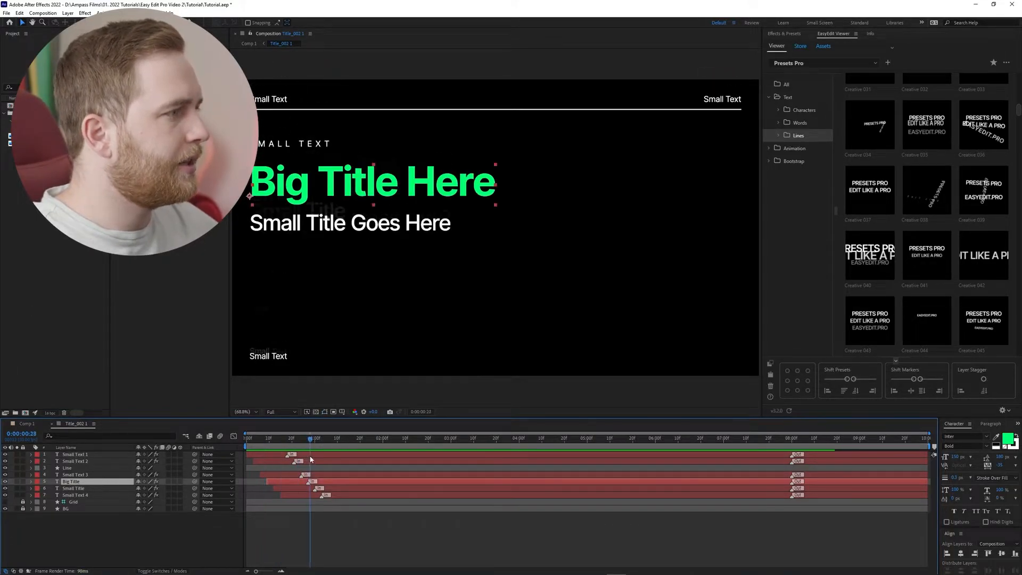
{"action": "left_click_drag", "start_coordinate": [311, 438], "coordinate": [302, 438]}
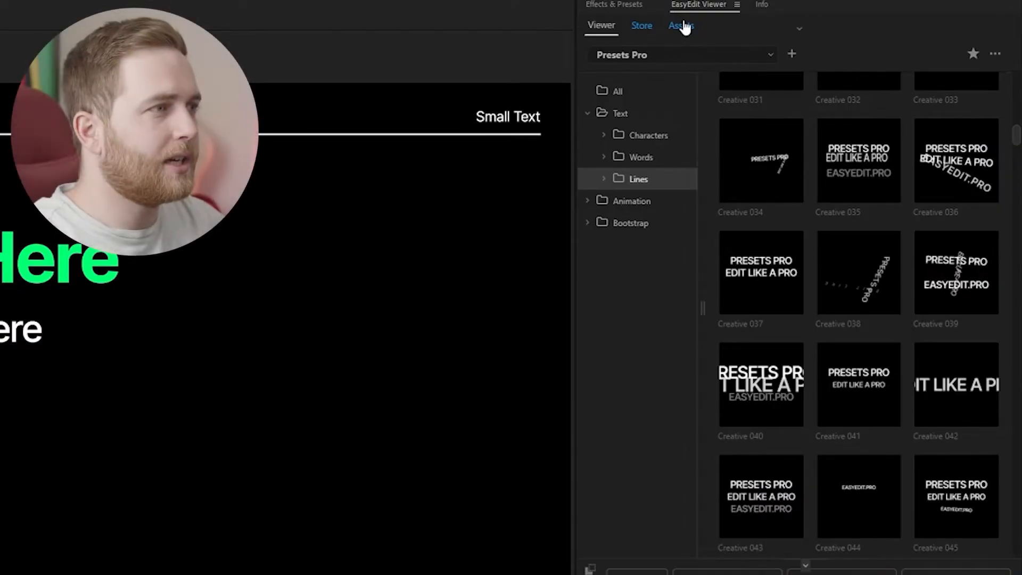
- Import the aerial forest road clip from the EasyEdit Assets Videos library
{"action": "left_click", "coordinate": [680, 25]}
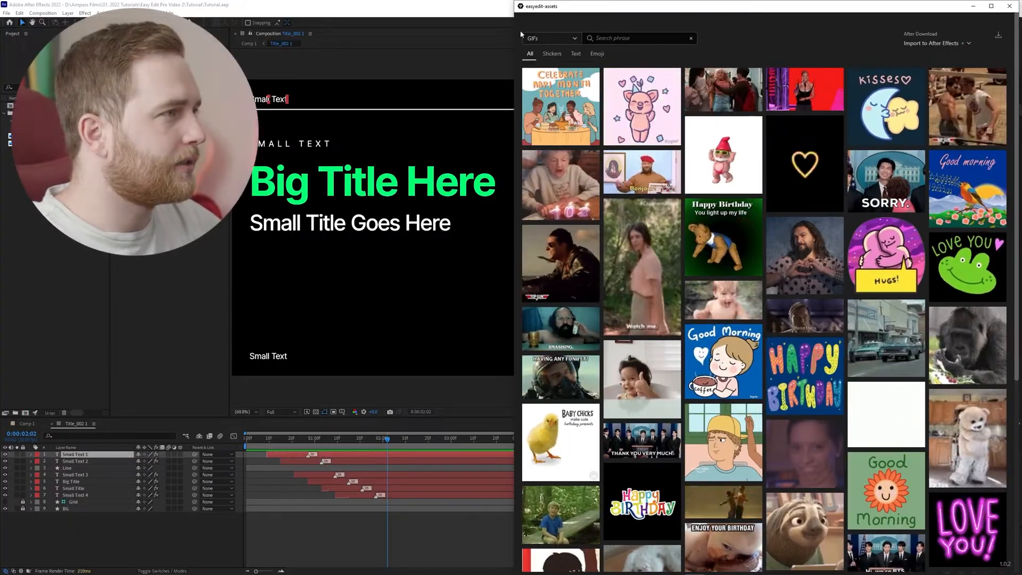
{"action": "left_click", "coordinate": [549, 38]}
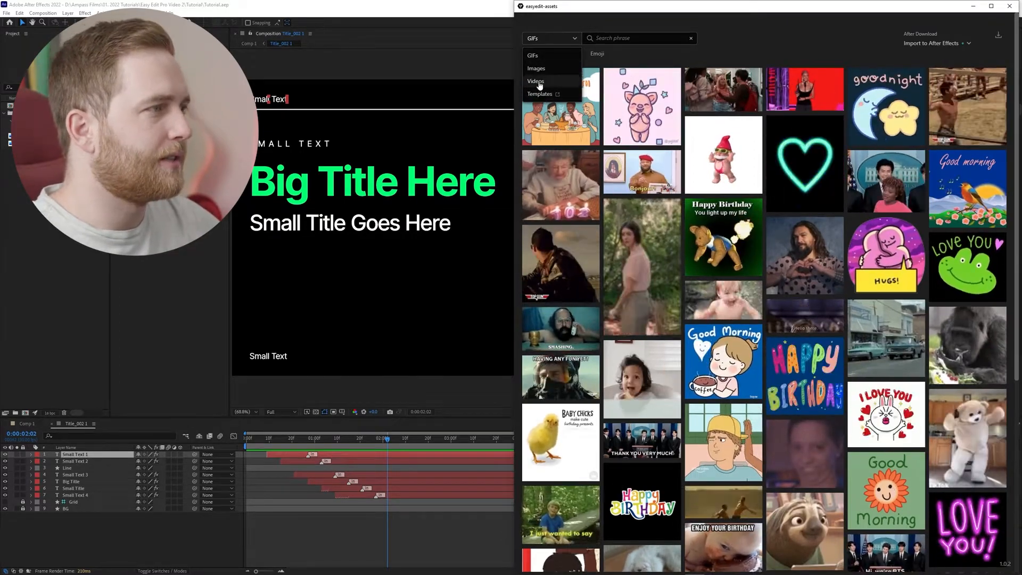
{"action": "left_click", "coordinate": [535, 81]}
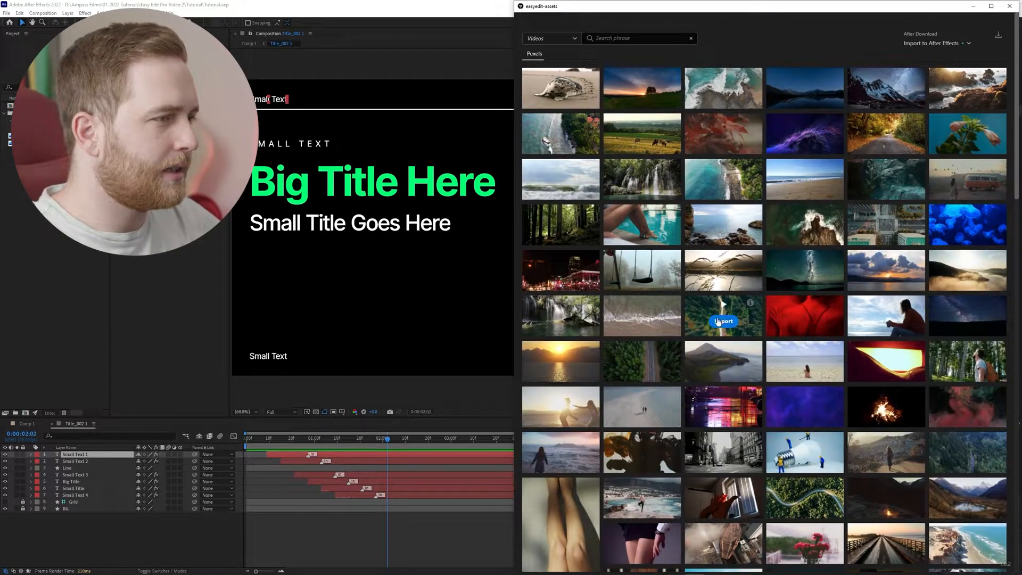
{"action": "left_click", "coordinate": [722, 320]}
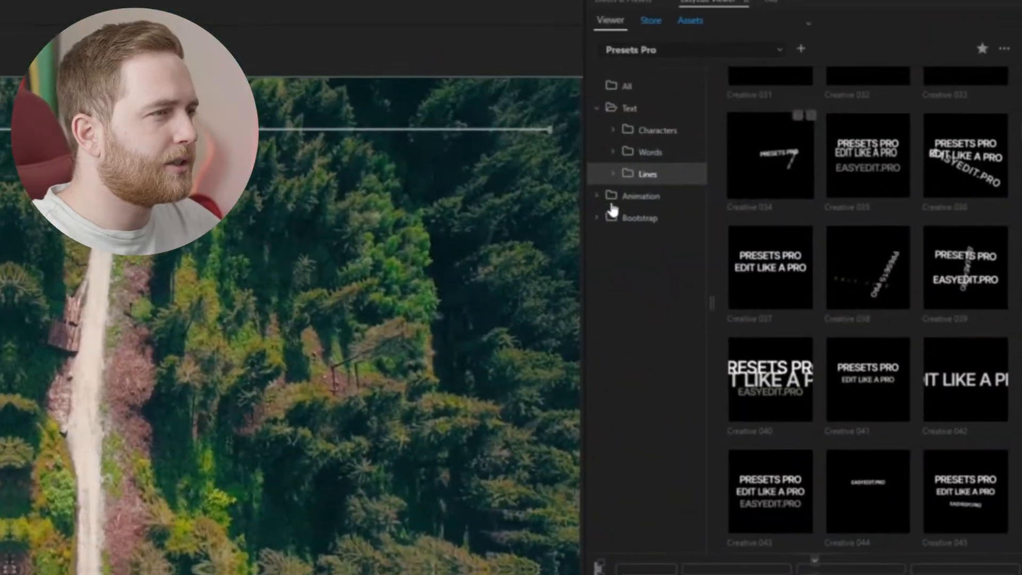
- Apply an EasyEdit Scale preset to the Line layer and align its exit to the current time
{"action": "left_click", "coordinate": [632, 195]}
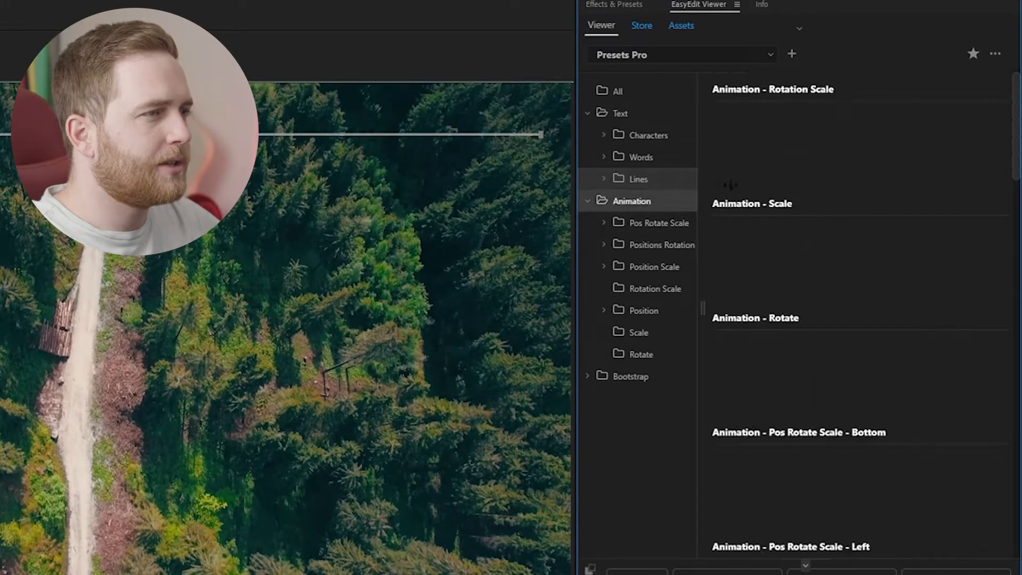
{"action": "scroll", "scroll_direction": "down", "scroll_amount": 3}
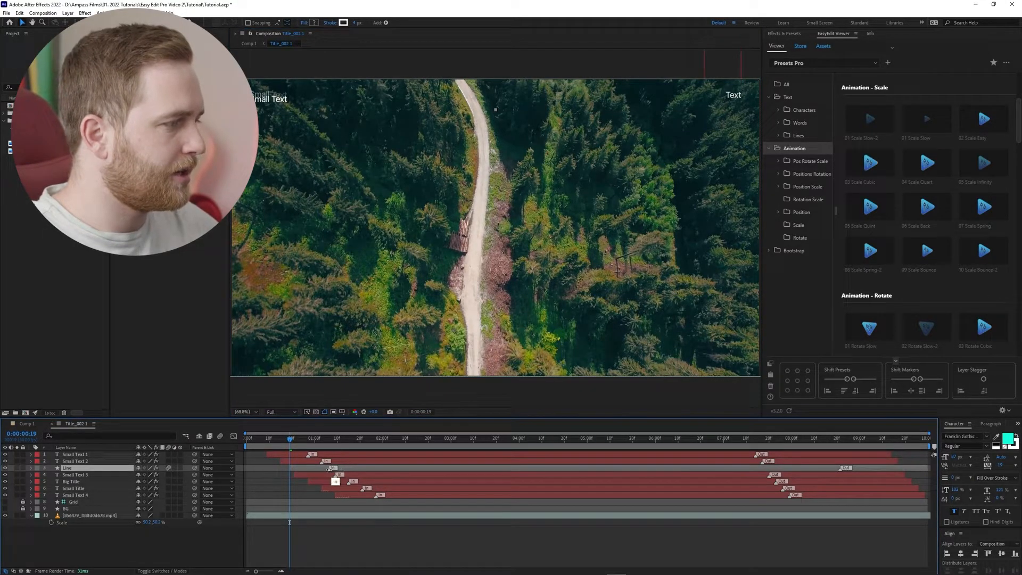
{"action": "left_click", "coordinate": [893, 438]}
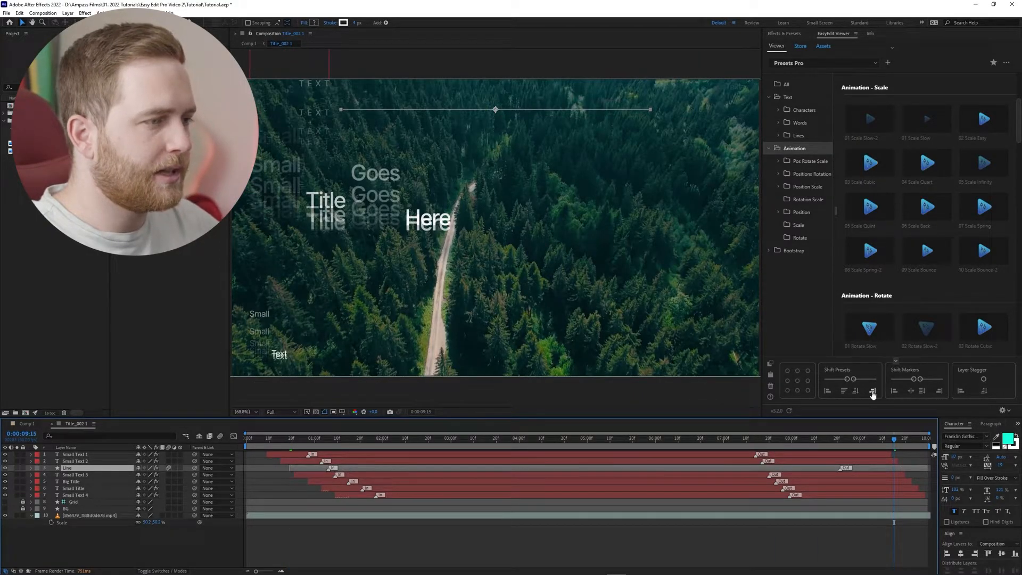
{"action": "mouse_move", "coordinate": [873, 391]}
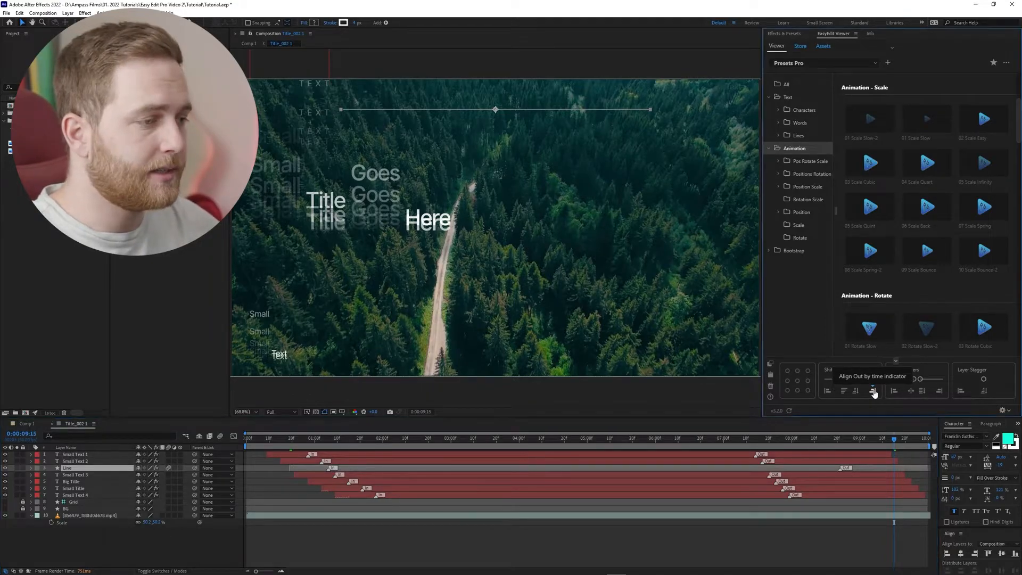
{"action": "left_click", "coordinate": [873, 389]}
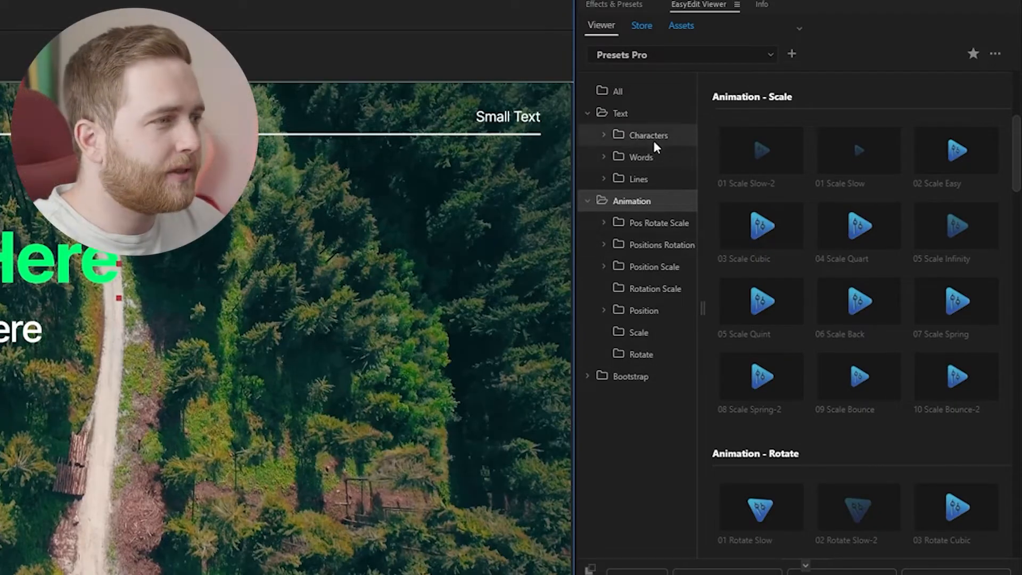
{"action": "left_click", "coordinate": [648, 134]}
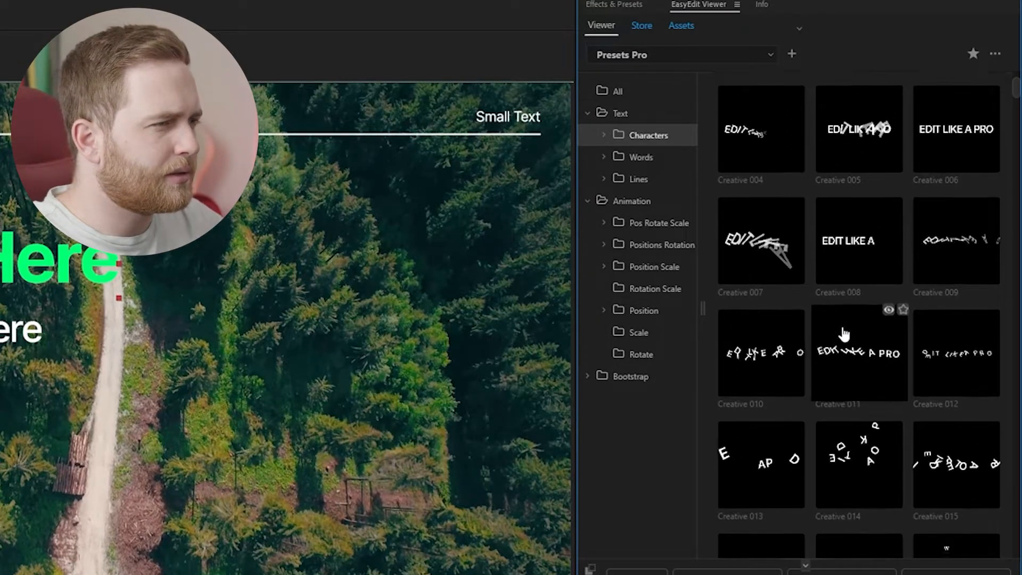
{"action": "scroll", "scroll_direction": "down", "scroll_amount": 3}
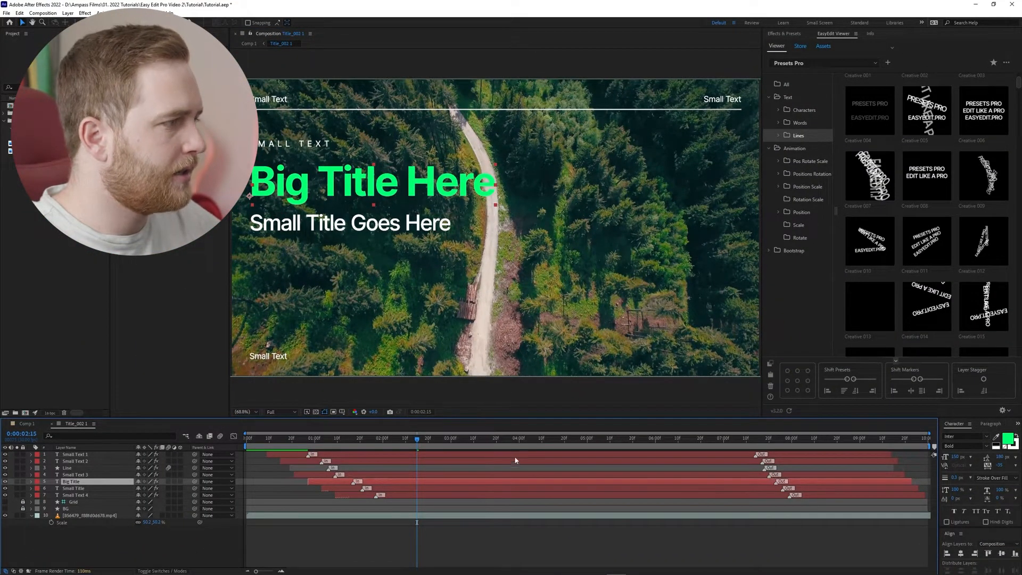
{"action": "left_click", "coordinate": [317, 438]}
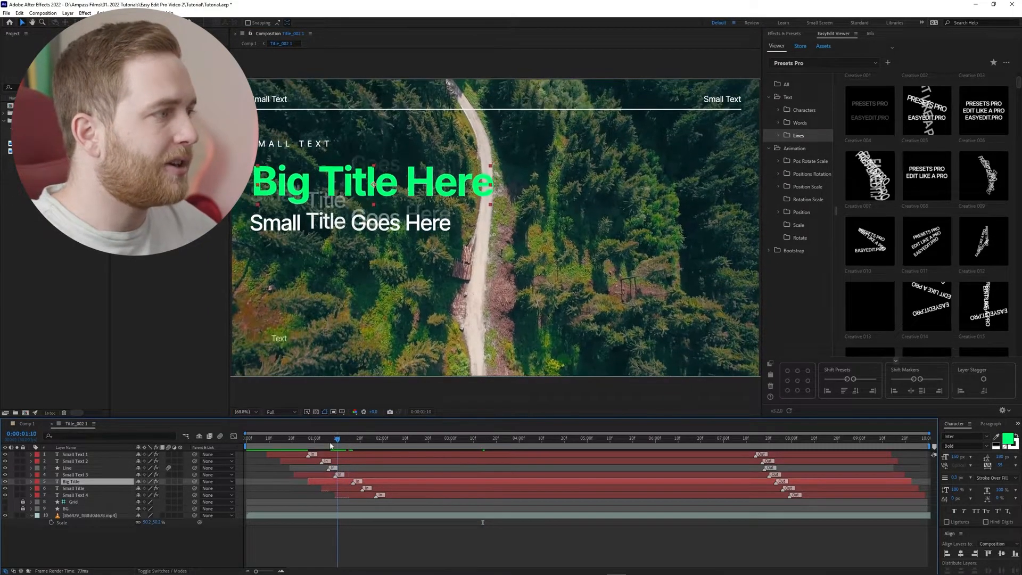
{"action": "left_click_drag", "start_coordinate": [337, 438], "coordinate": [322, 437]}
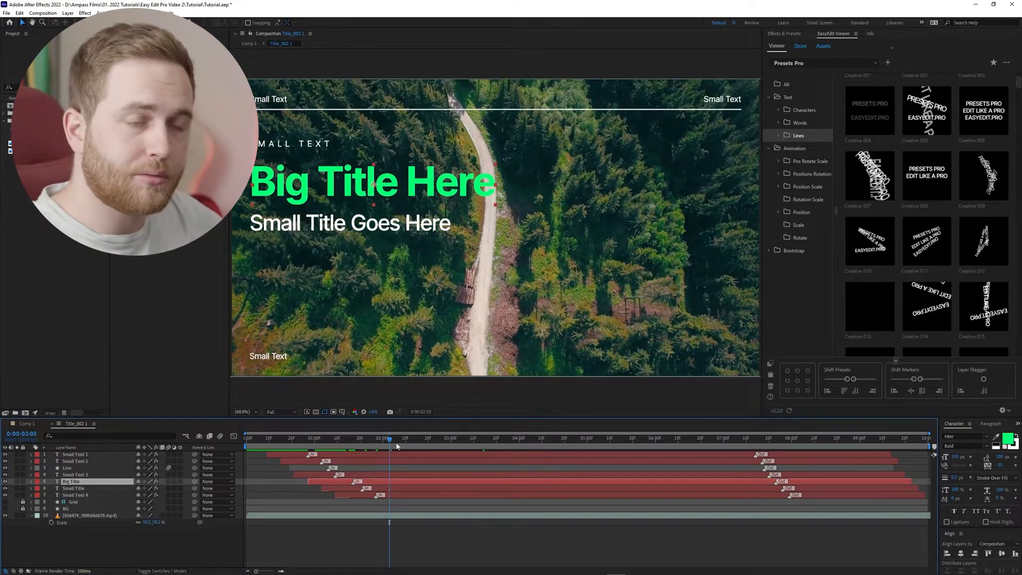
{"action": "mouse_move", "coordinate": [396, 446]}
{"action": "type", "text": "text"}
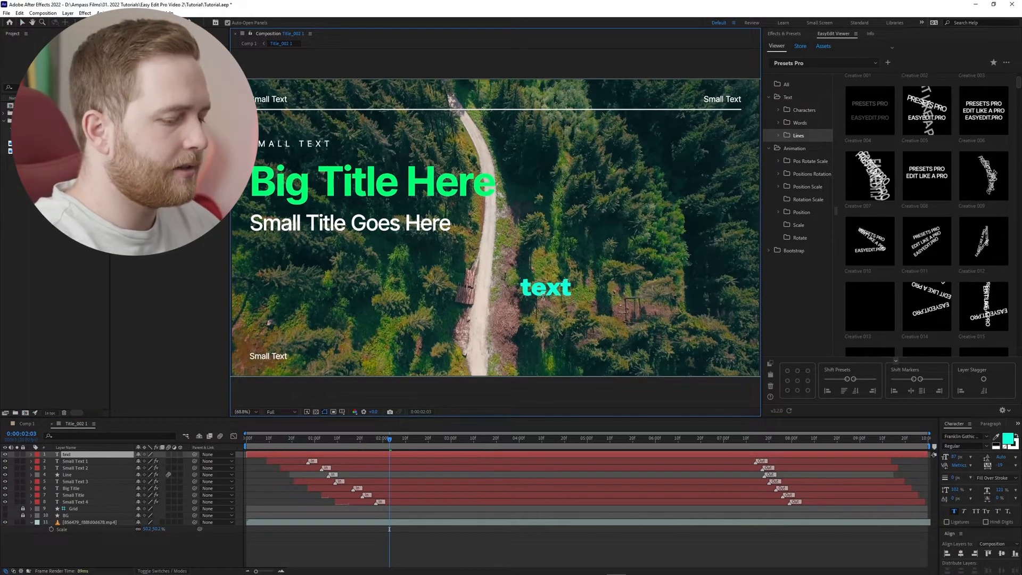
- Open the EasyEdit Assets window showing the GIF grid beside the composition
{"action": "left_click", "coordinate": [546, 286]}
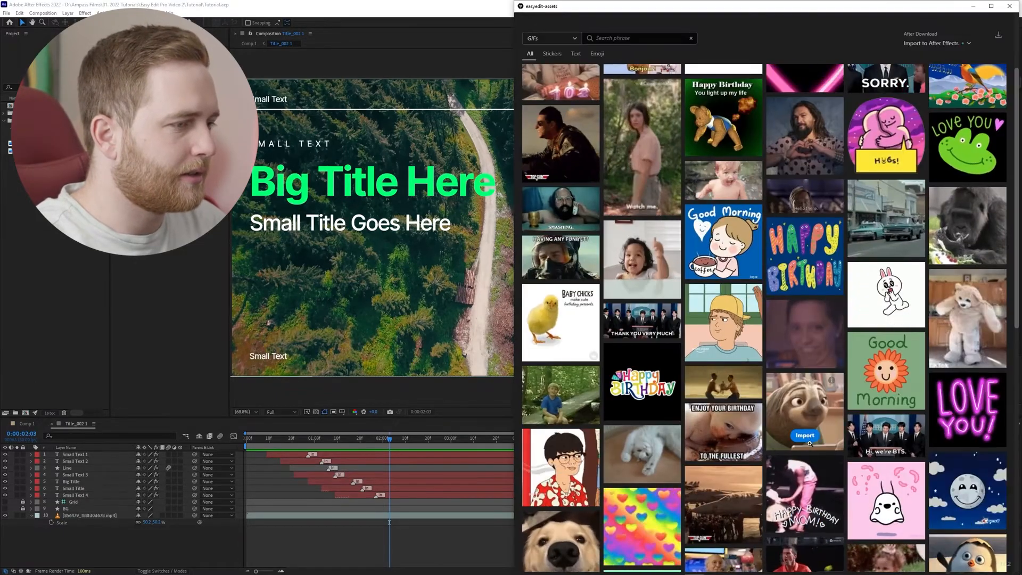
- Import the sloth GIF from EasyEdit Assets as a new layer in the title composition
{"action": "left_click", "coordinate": [804, 436]}
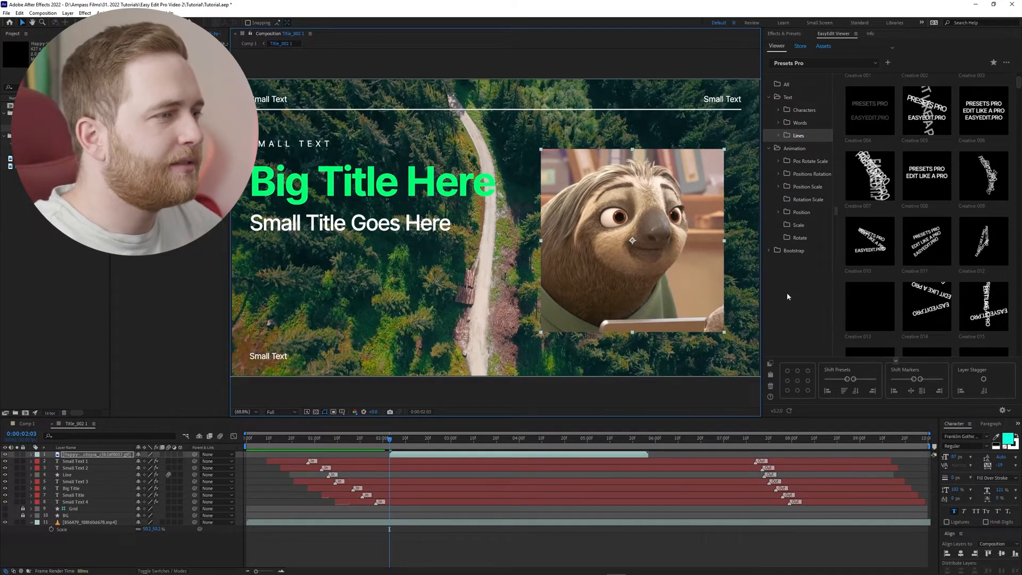
{"action": "scroll", "scroll_direction": "down", "scroll_amount": 3}
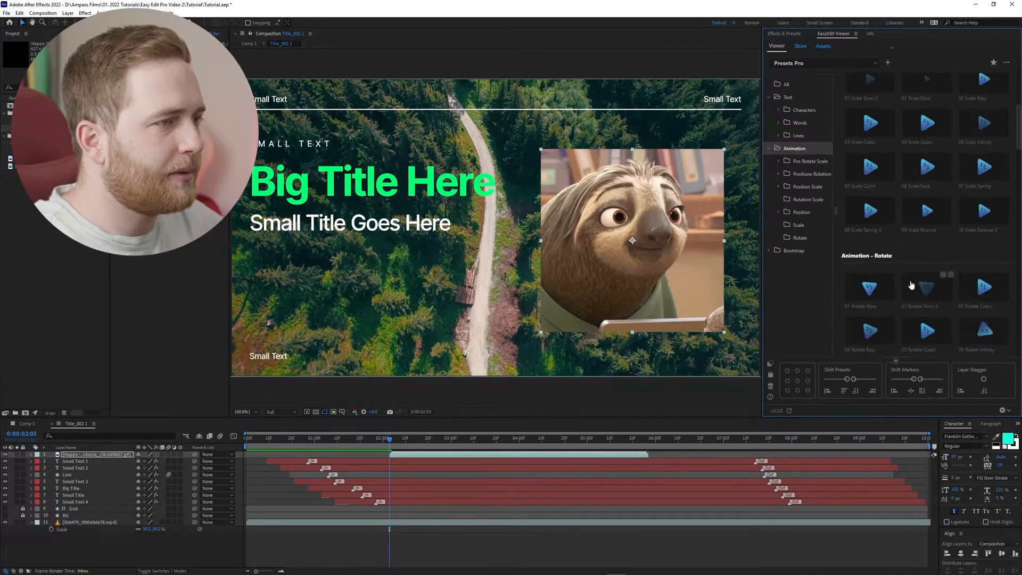
- Show the Position Scale animation presets in EasyEdit Viewer for the sloth GIF layer
{"action": "scroll", "scroll_direction": "down", "scroll_amount": 3}
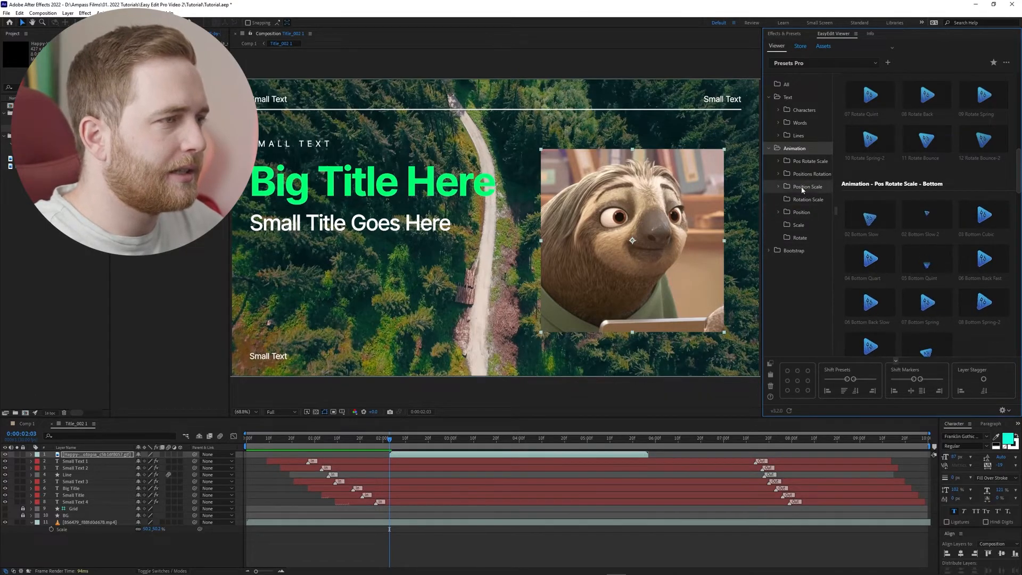
{"action": "left_click", "coordinate": [806, 187]}
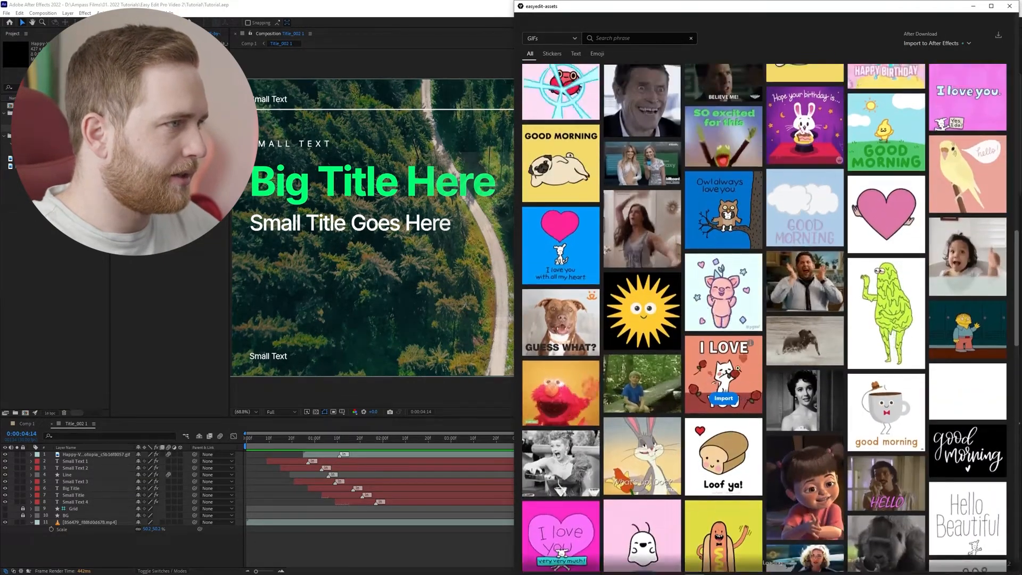
- Change the EasyEdit Assets type from GIFs to Videos to browse Pexels stock footage
{"action": "left_click", "coordinate": [551, 37]}
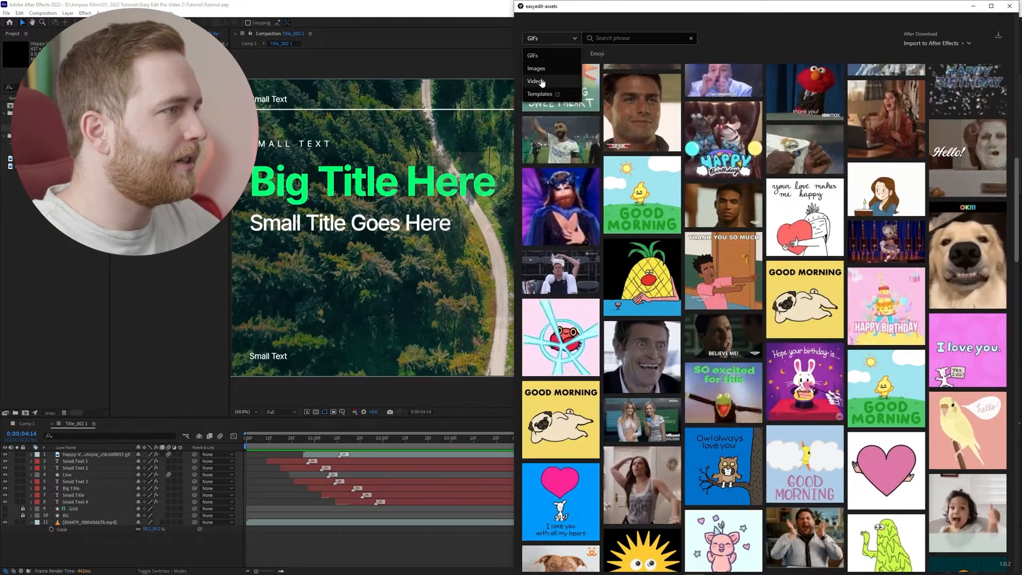
{"action": "left_click", "coordinate": [536, 81]}
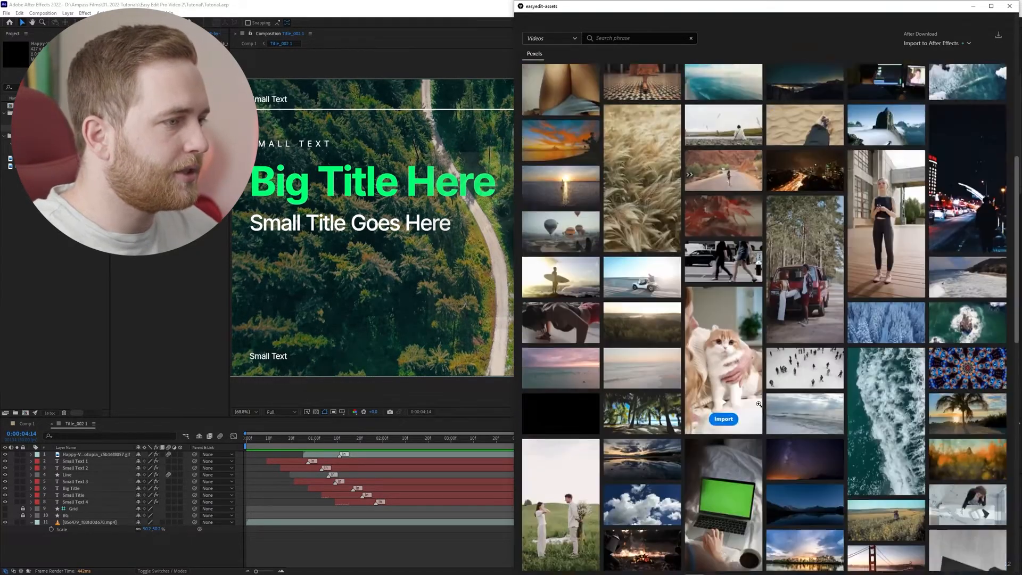
{"action": "scroll", "scroll_direction": "down", "scroll_amount": 3}
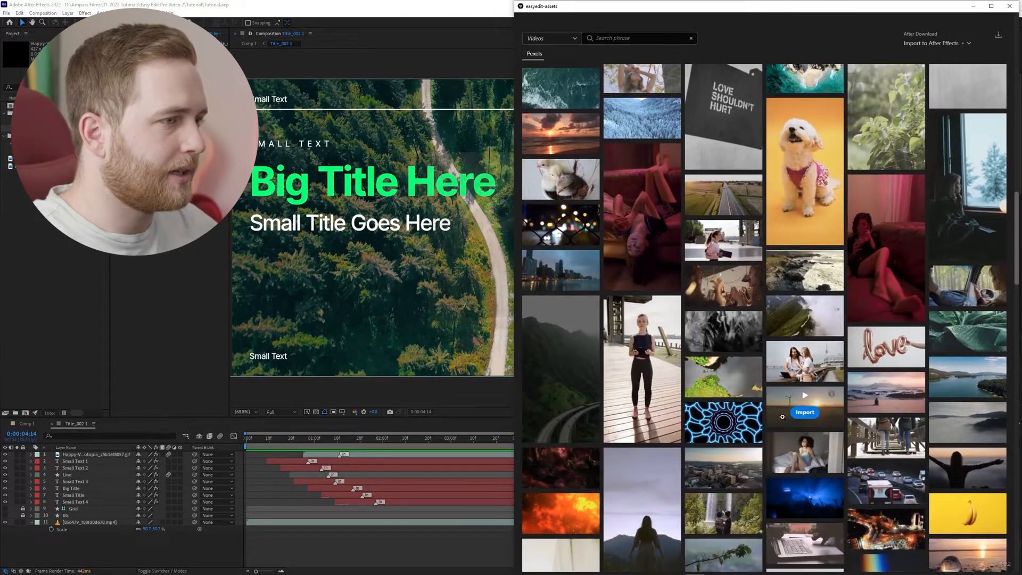